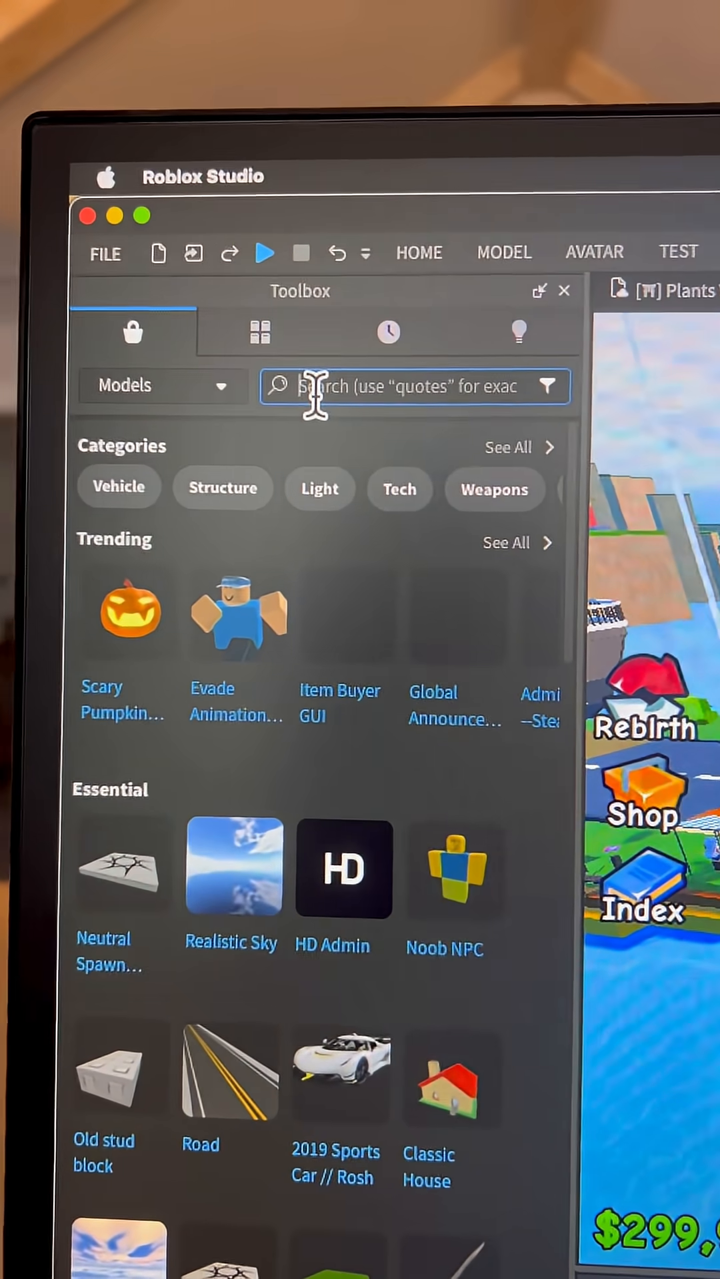
# Search the Toolbox for 'proximity prompt custom' and insert the Proximity Prompt Customizer, accepting its scripts.
pyautogui.write('proximity prompt custom')
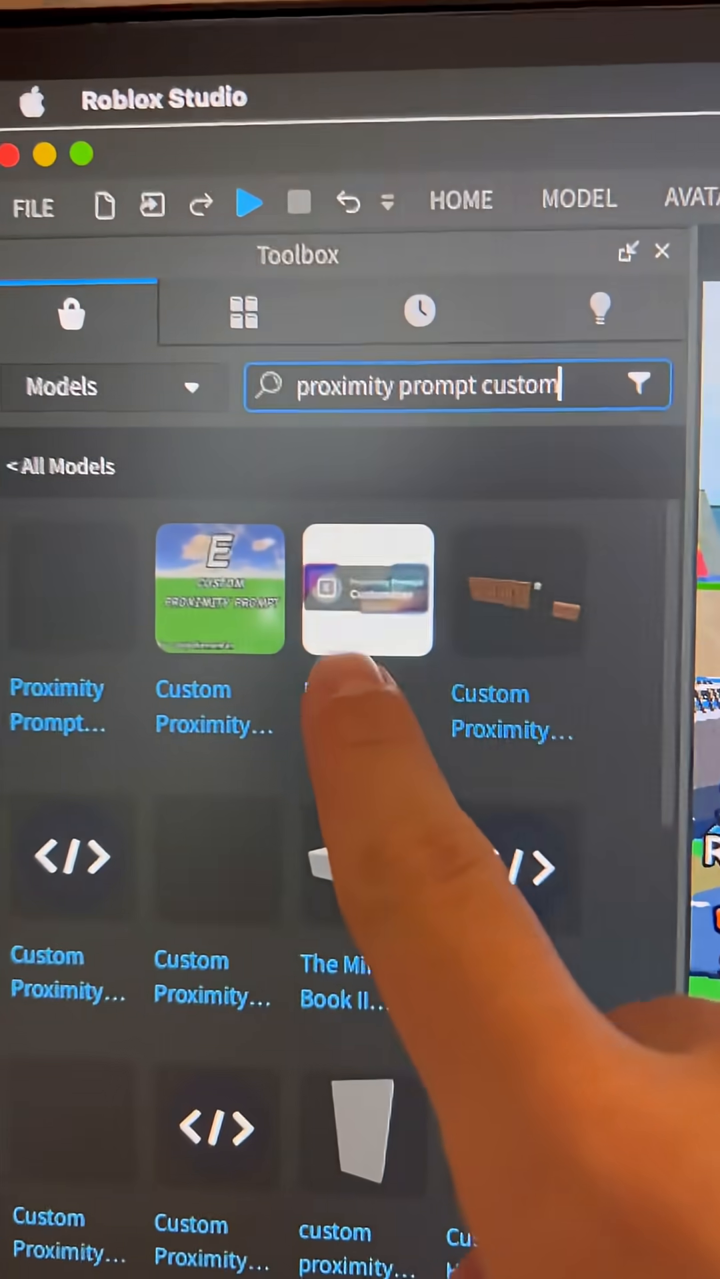
pyautogui.click(366, 588)
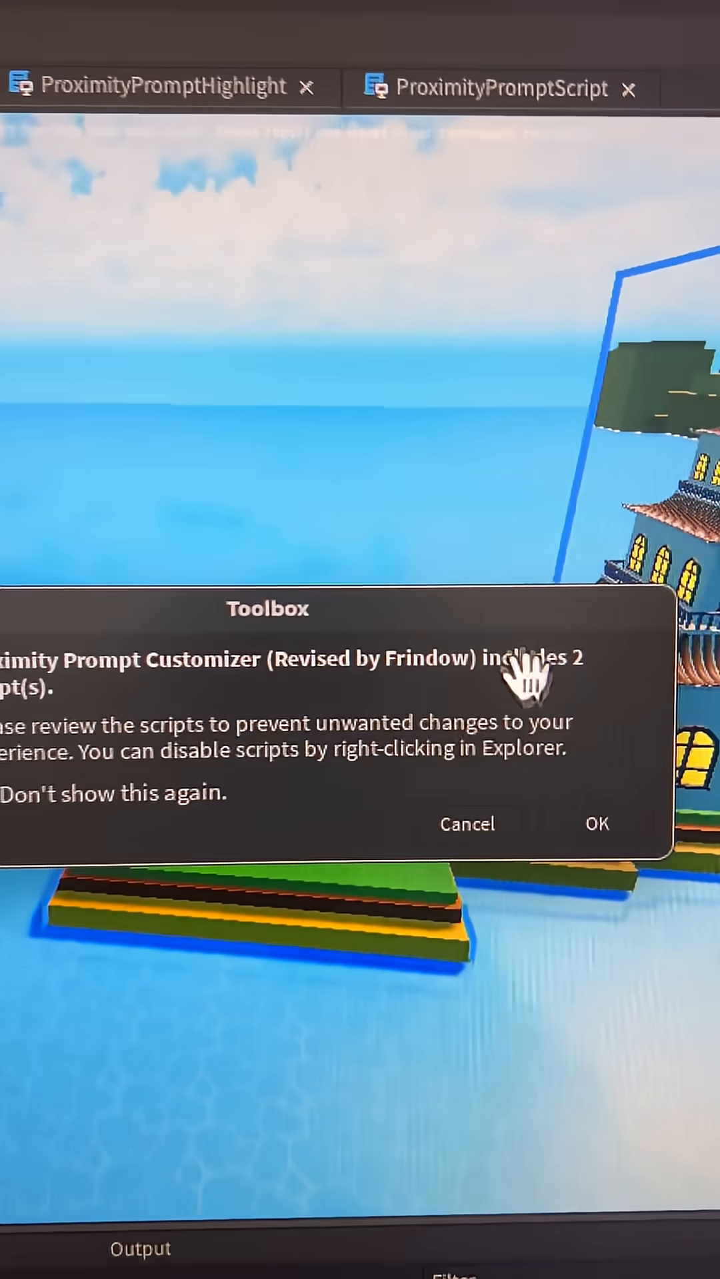
pyautogui.click(596, 824)
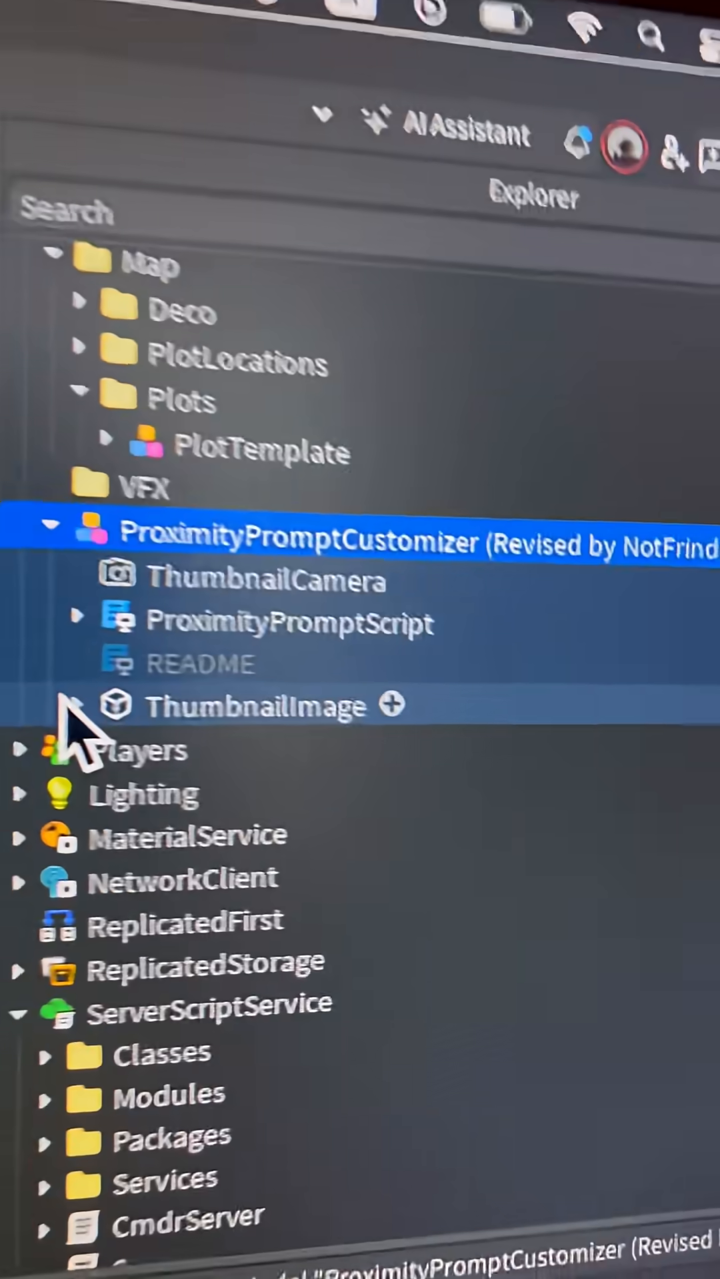